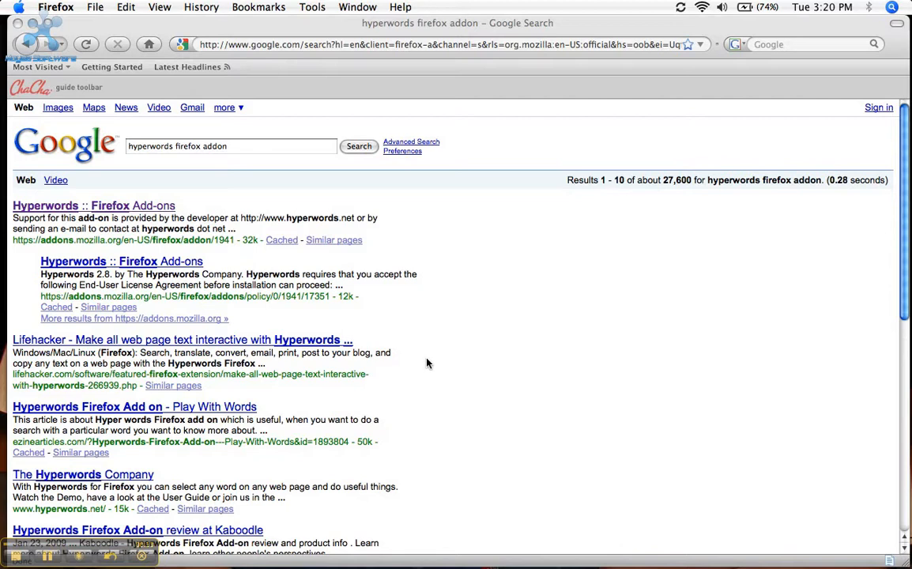
mouse_move(245, 242)
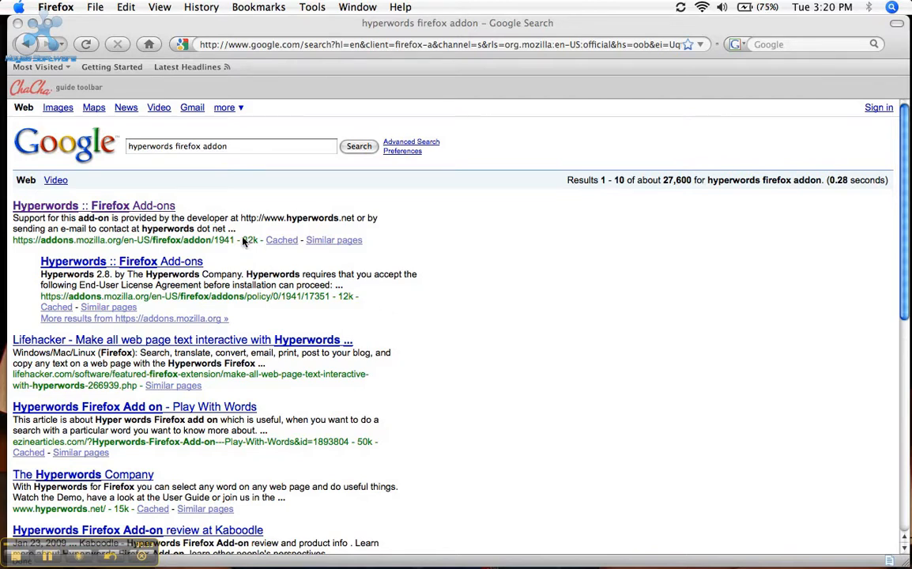
mouse_move(152, 161)
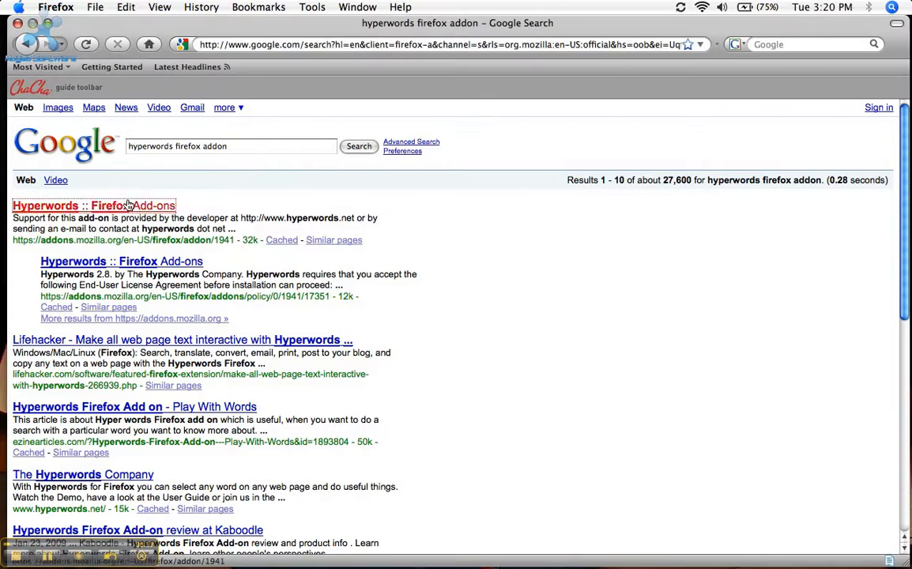
Open the first result, 'Hyperwords :: Firefox Add-ons', to reach the Hyperwords 5.3 page.
left_click(93, 206)
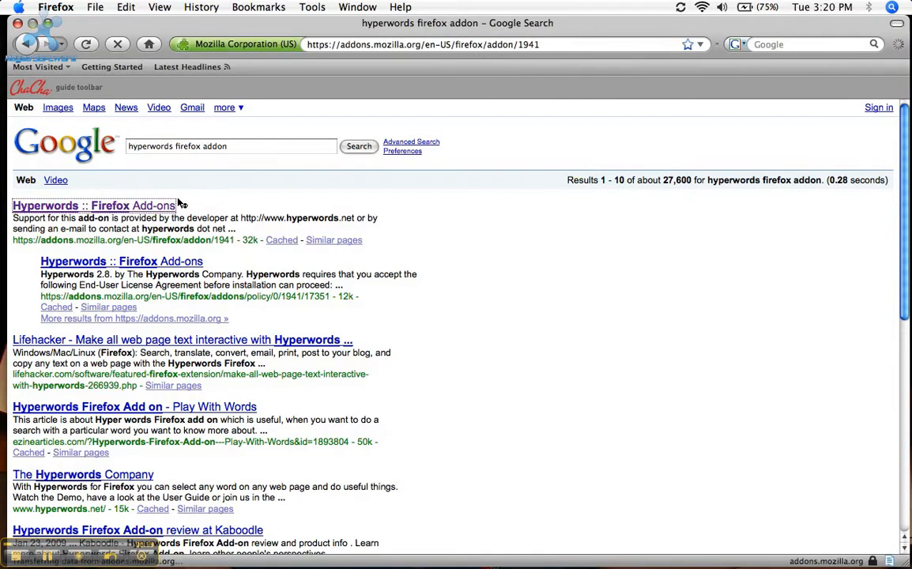
left_click(94, 205)
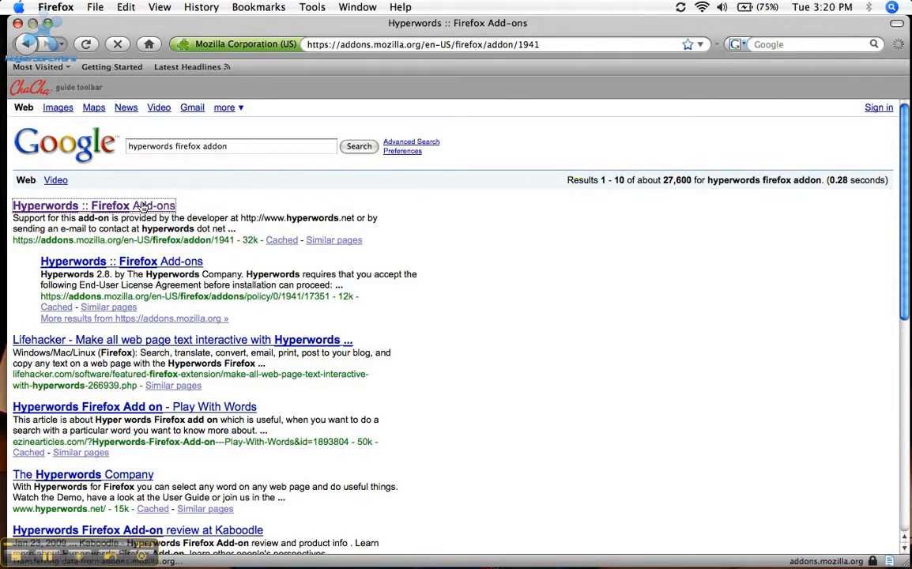
left_click(94, 206)
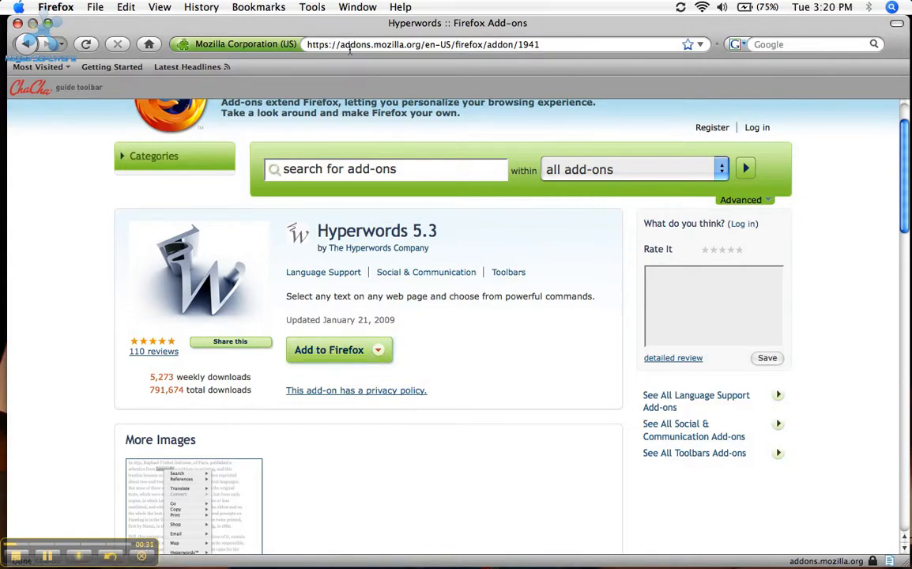
Enter google.com in the address bar to replace the Hyperwords add-on page.
type("g")
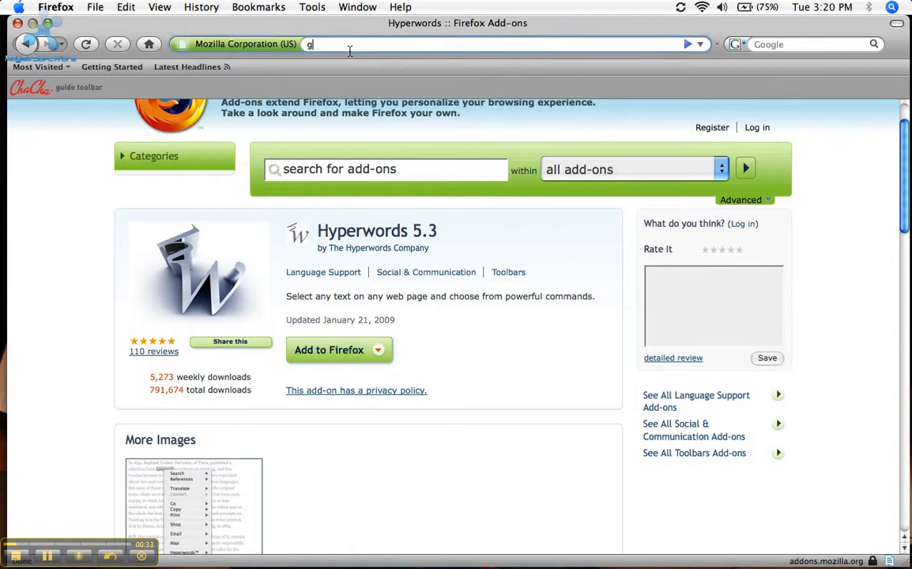
type("oogle.com")
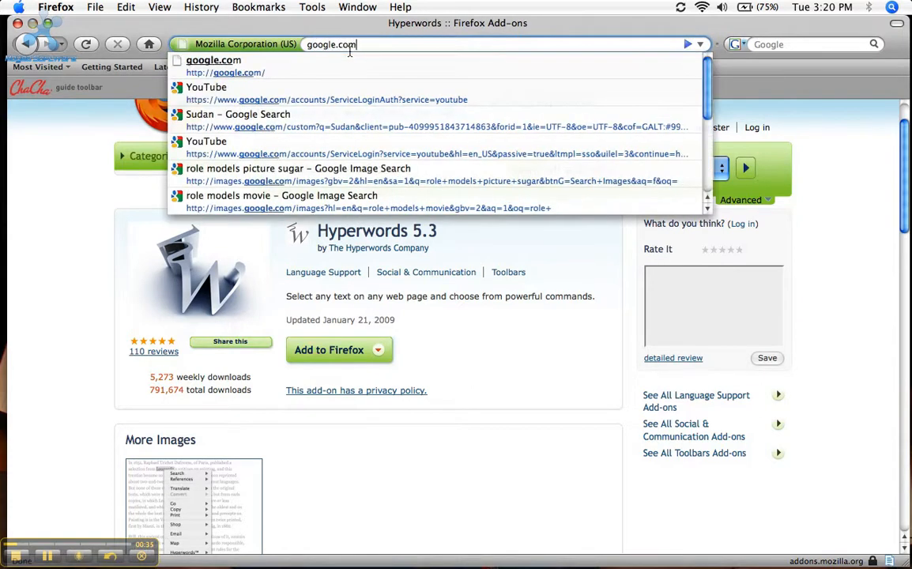
key("Return")
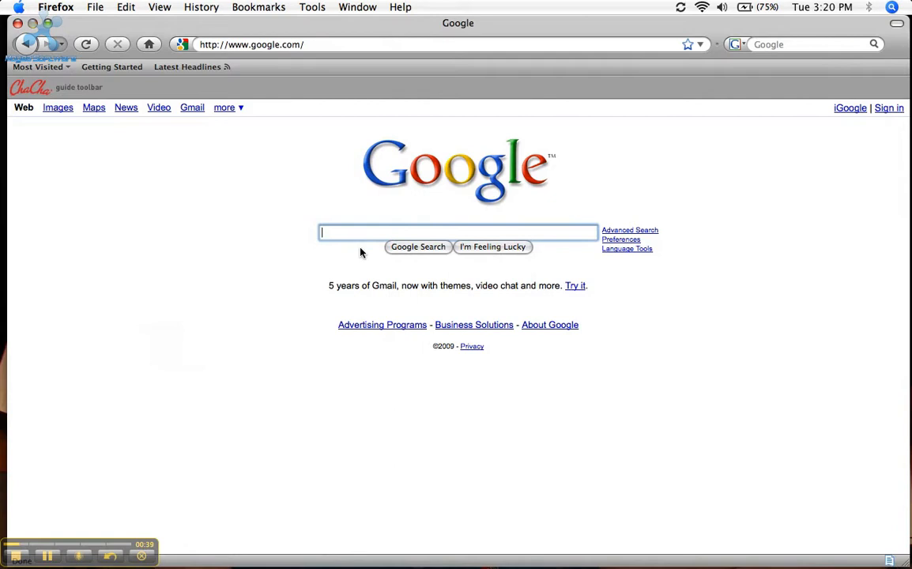
mouse_move(361, 233)
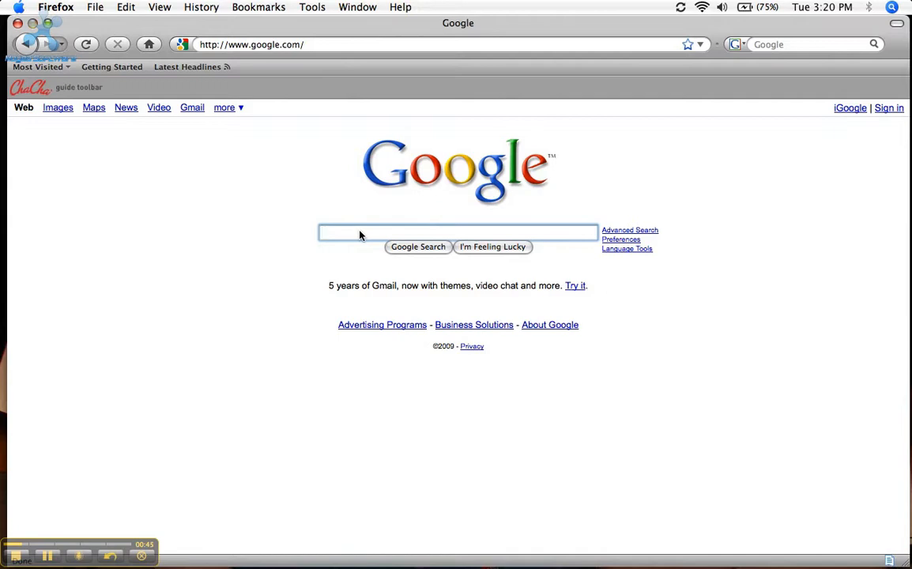
Search Google for Sudan, bringing up the Wikipedia entry as the top result.
left_click(459, 231)
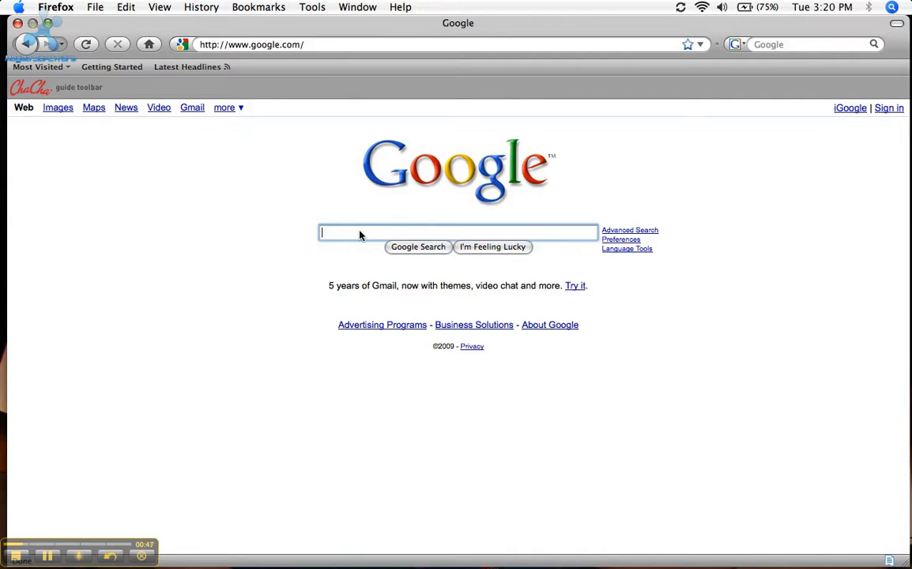
type("Sudan")
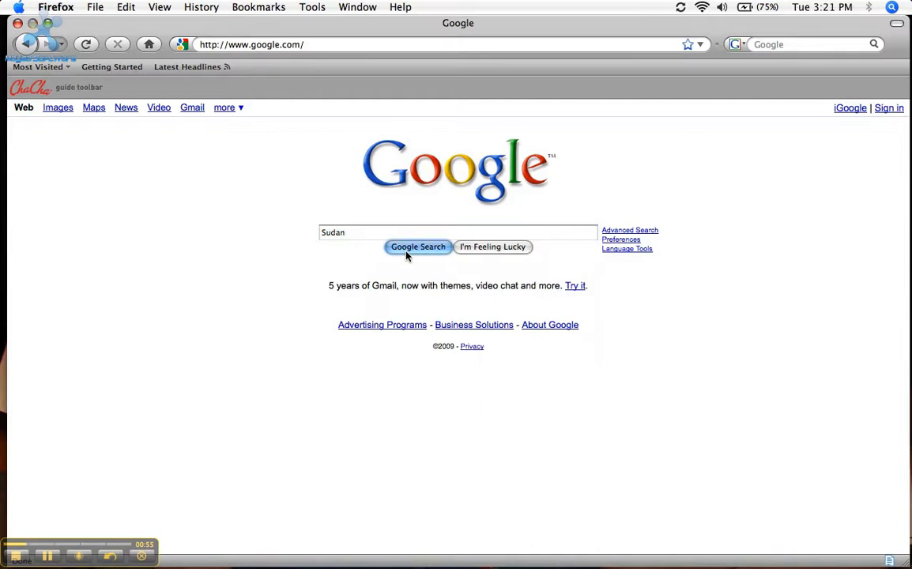
left_click(417, 247)
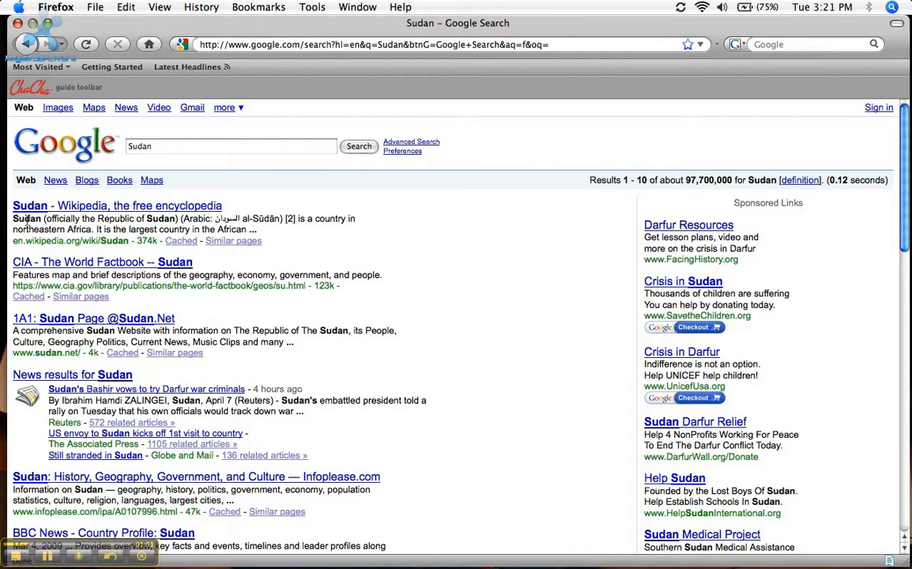
Browse the Hyperwords menu for 'Sudan', including Britannica, then select the word.
right_click(26, 219)
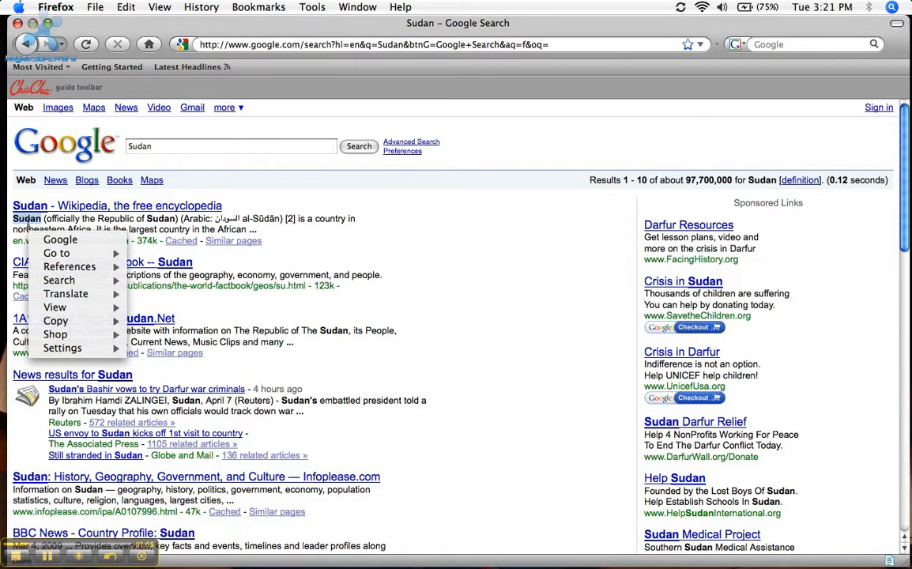
mouse_move(60, 239)
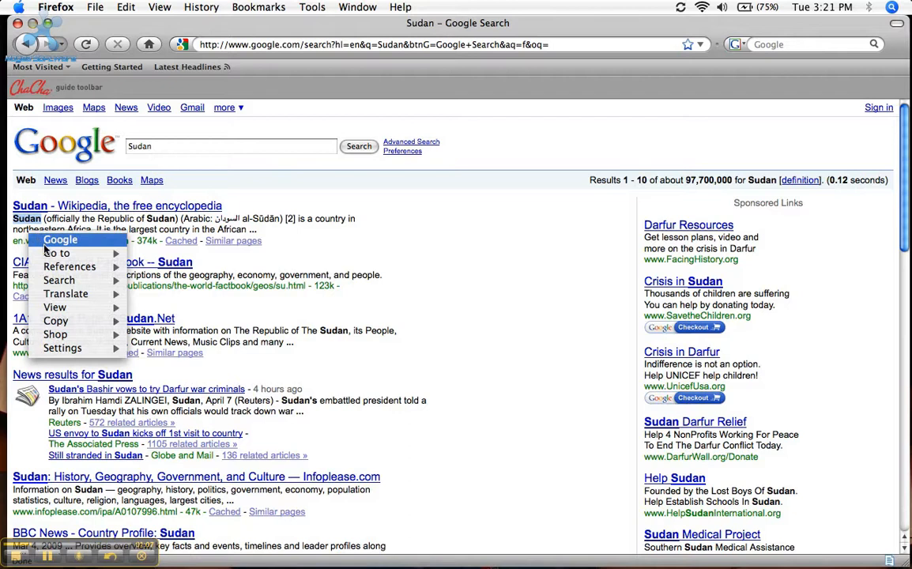
mouse_move(65, 293)
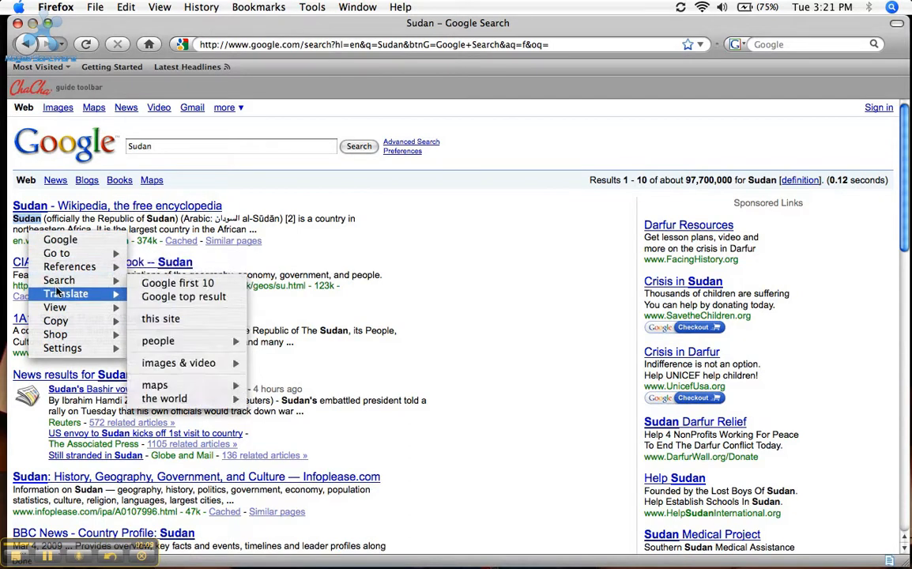
mouse_move(66, 293)
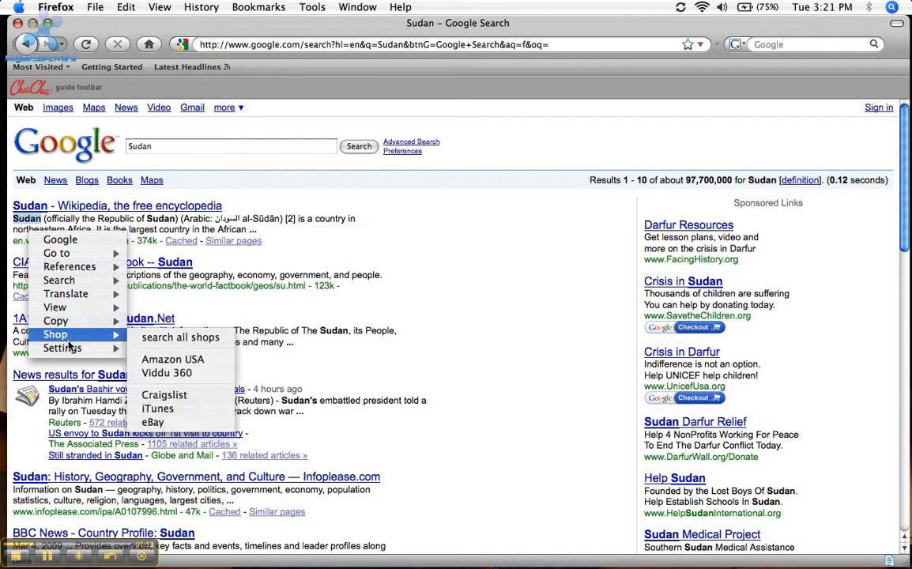
mouse_move(69, 267)
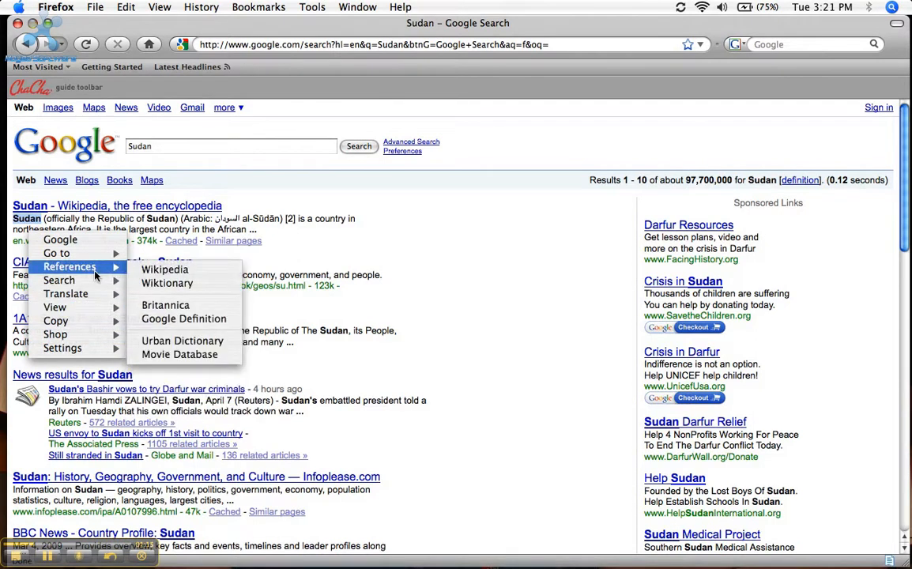
mouse_move(165, 305)
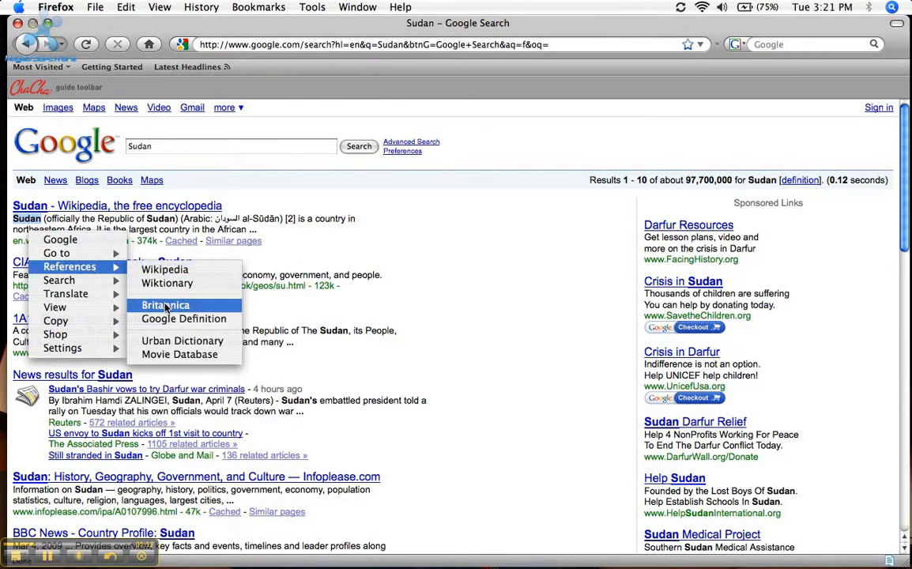
left_click(184, 319)
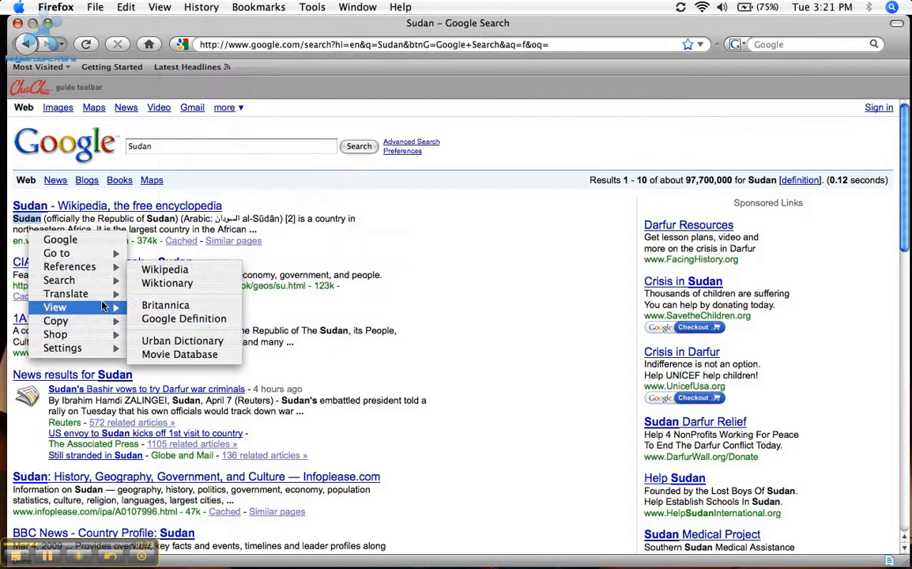
mouse_move(57, 253)
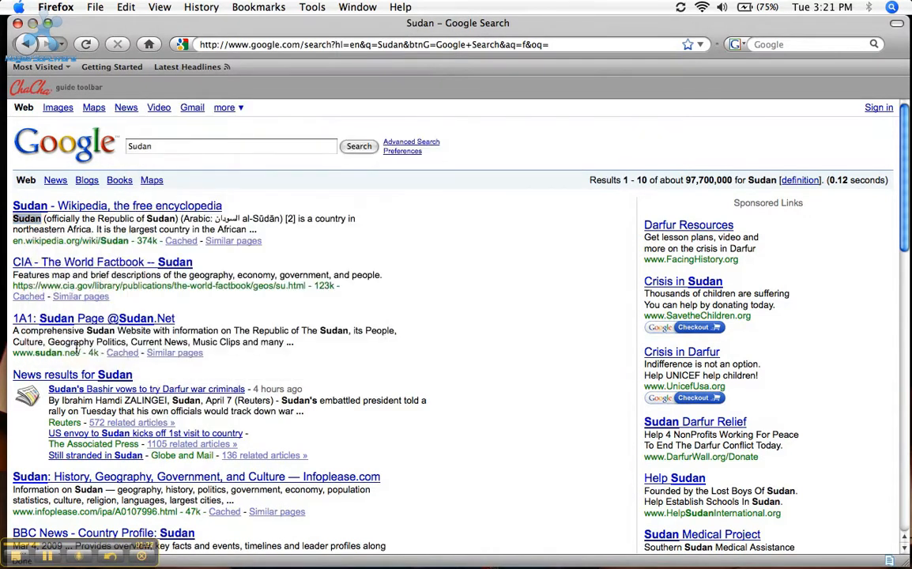
double_click(26, 219)
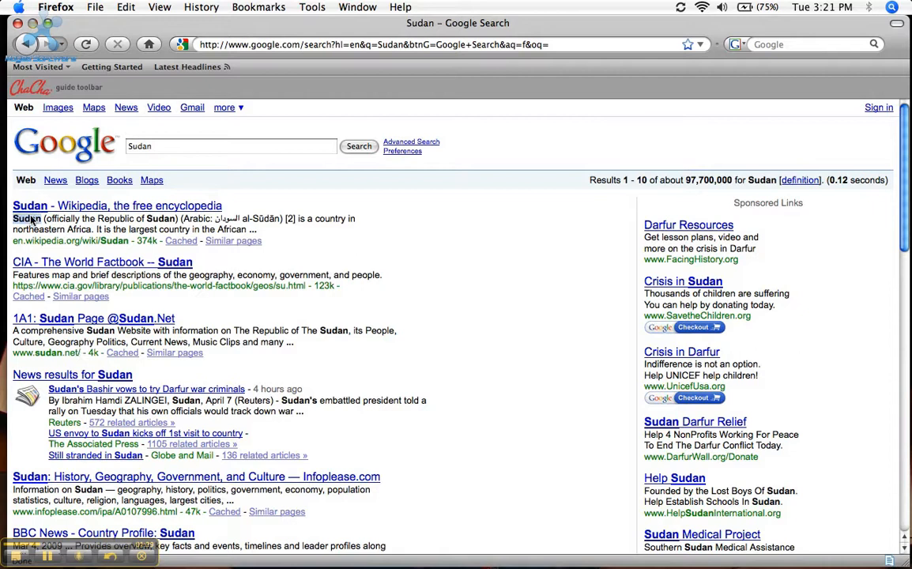
right_click(27, 219)
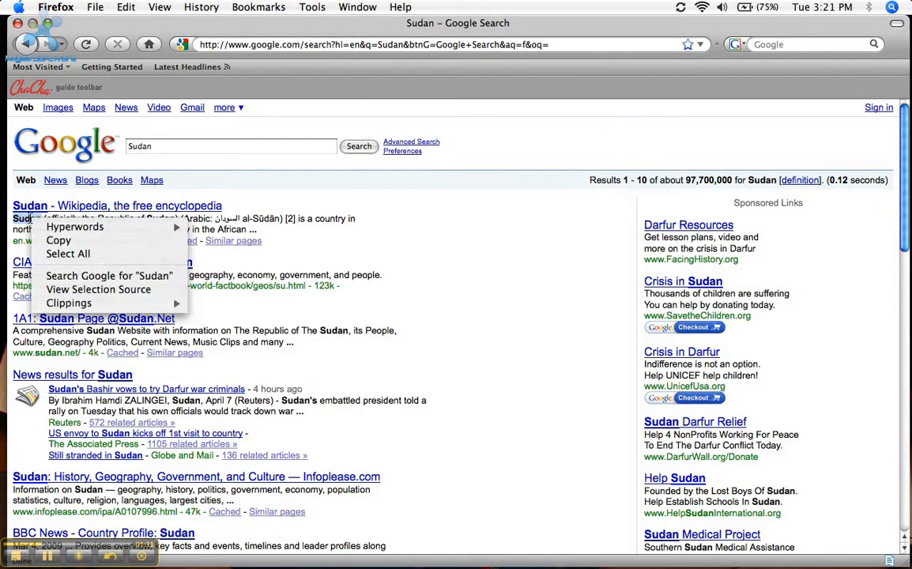
mouse_move(74, 227)
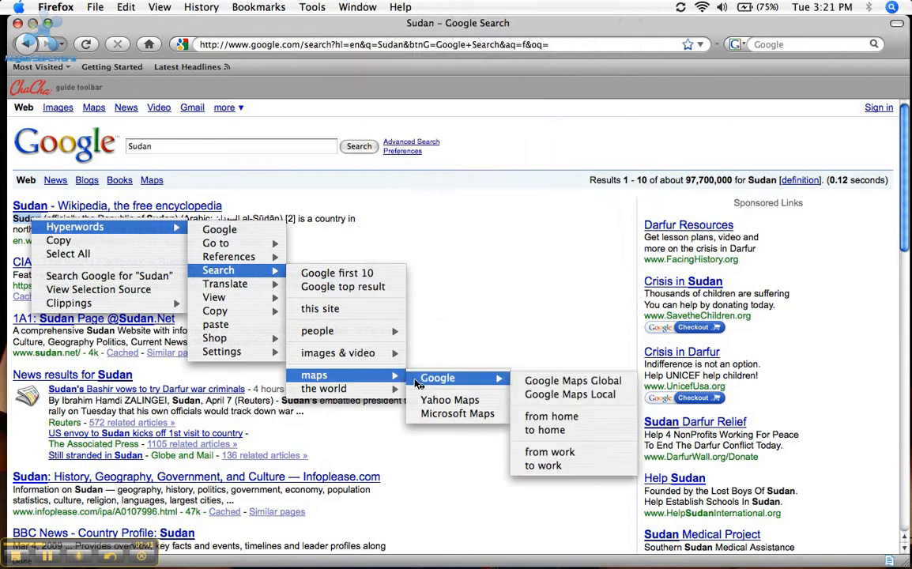
mouse_move(450, 399)
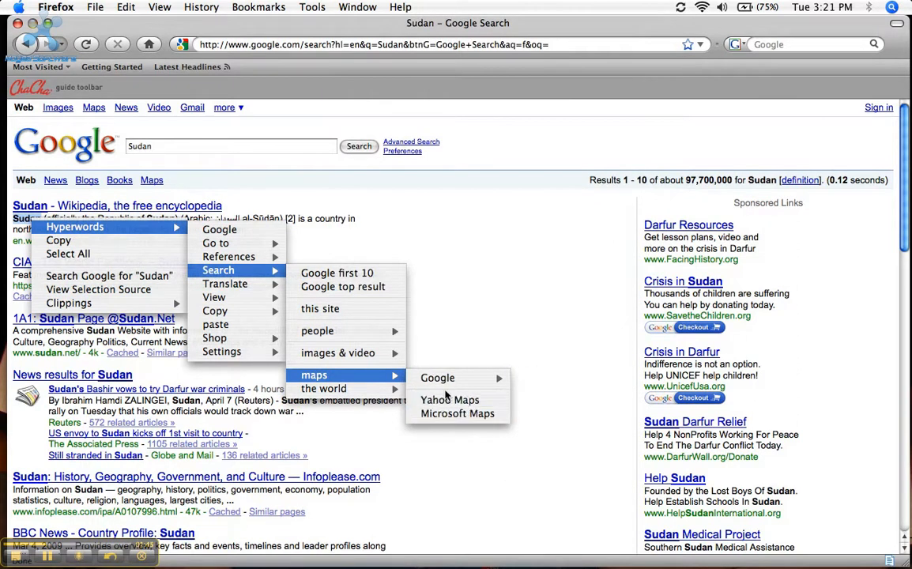
mouse_move(438, 378)
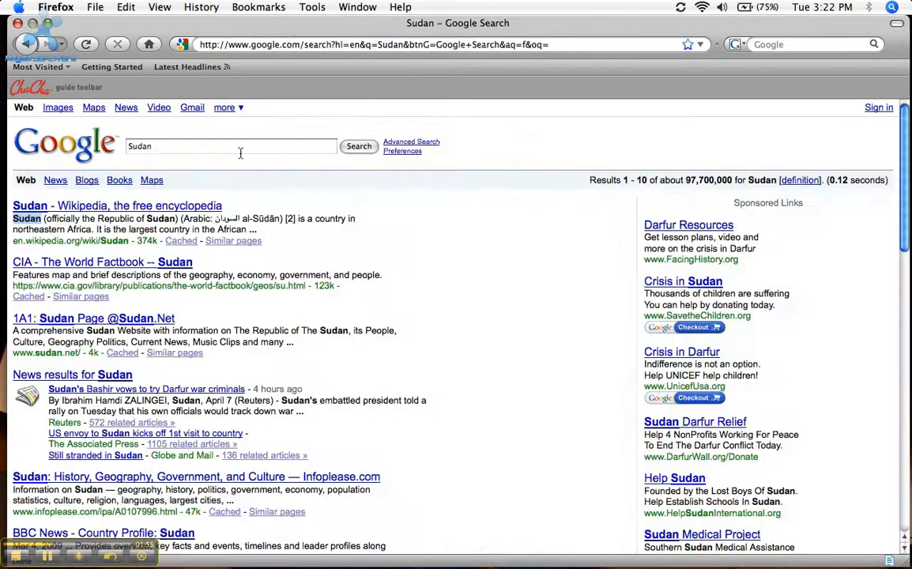
Replace the query and accept Google's 'will smith' spelling suggestion.
left_click(229, 146)
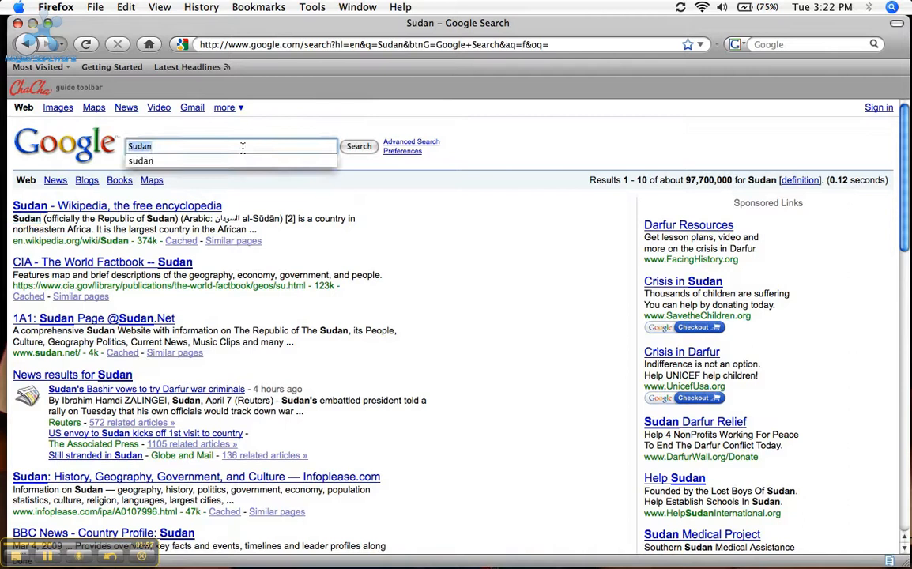
type("will smiht")
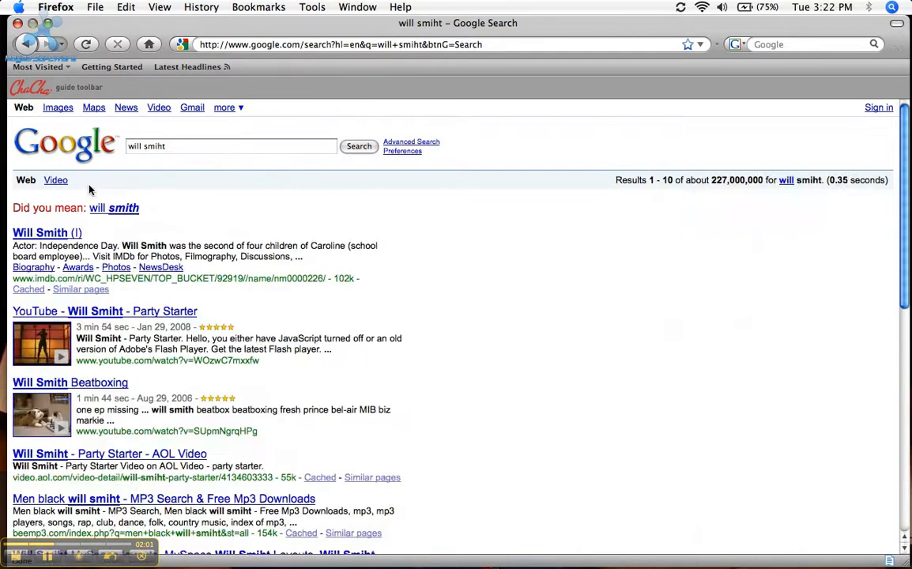
left_click(124, 207)
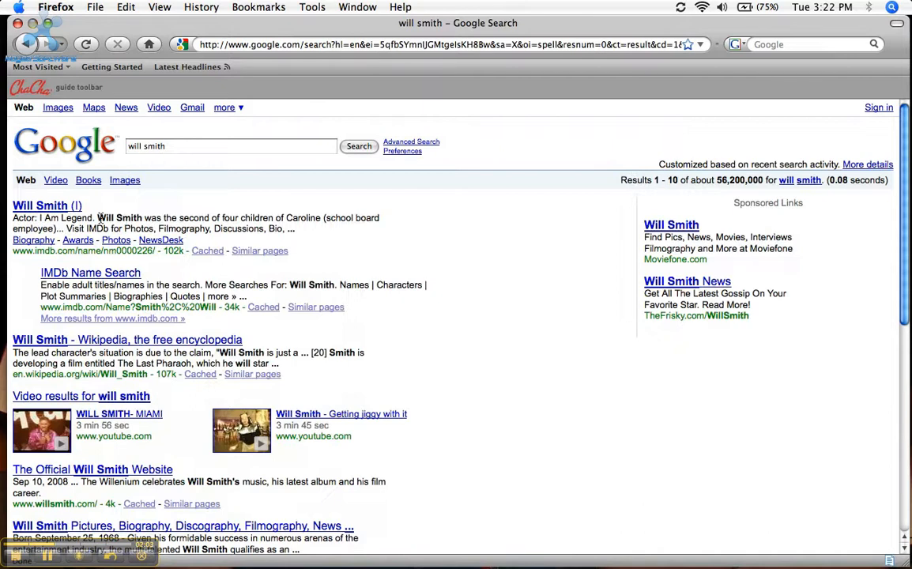
Select 'Will Smith' in the first result and bring up its Hyperwords menu.
double_click(120, 218)
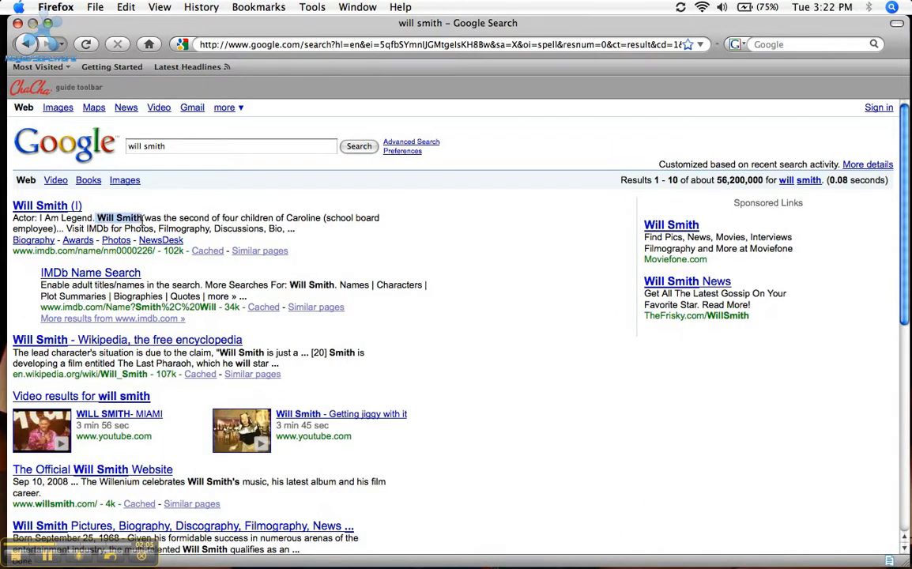
right_click(121, 217)
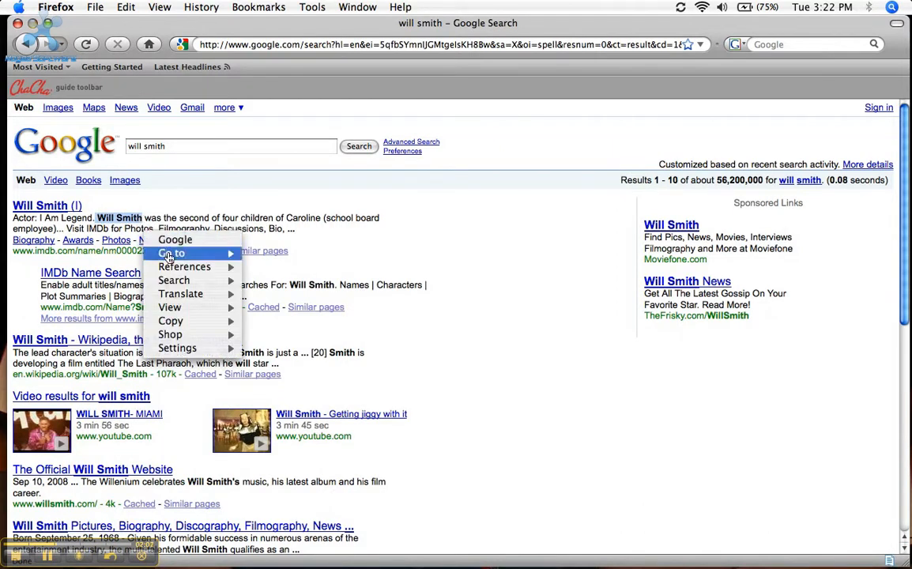
mouse_move(174, 279)
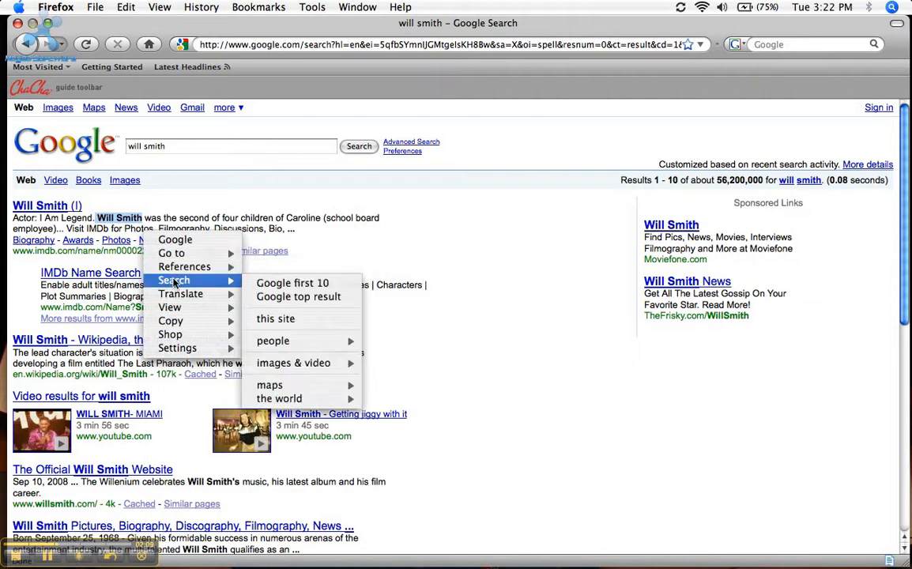
mouse_move(184, 266)
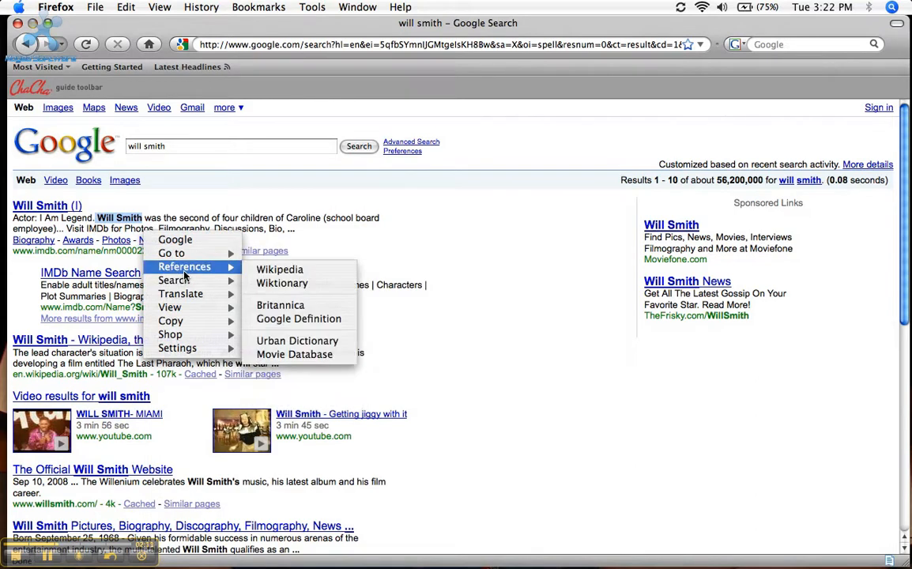
mouse_move(172, 280)
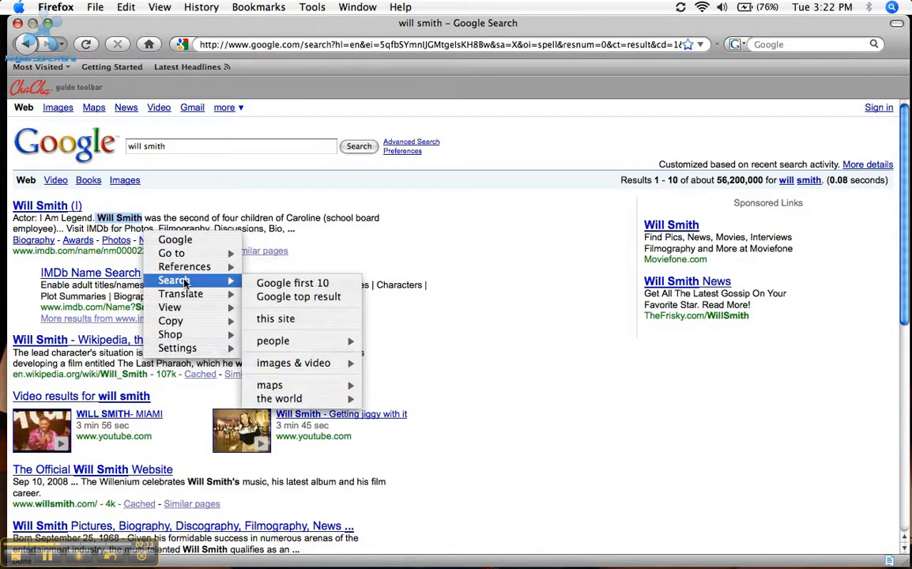
mouse_move(184, 267)
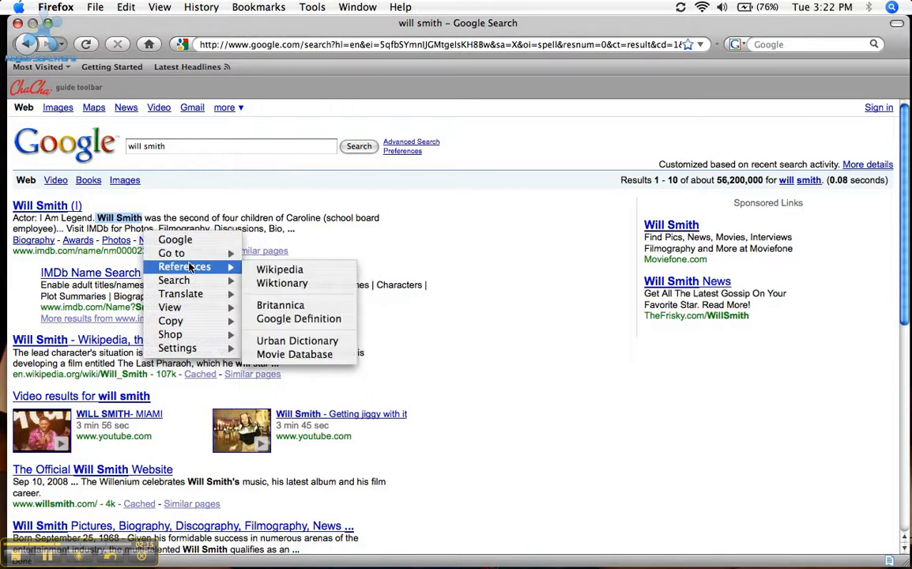
mouse_move(294, 354)
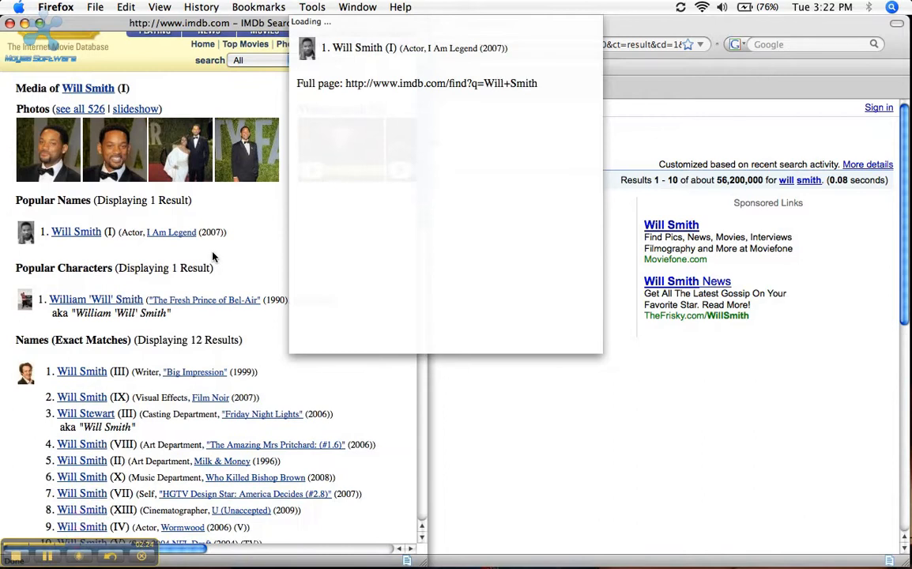
Scroll the 'will smith' results, then select the query in the search box.
scroll("down", 3)
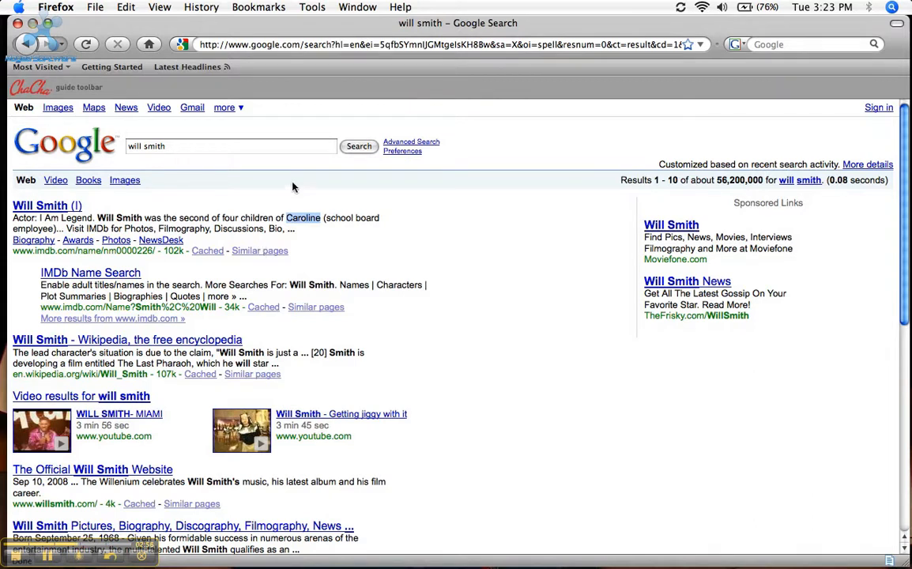
left_click(230, 146)
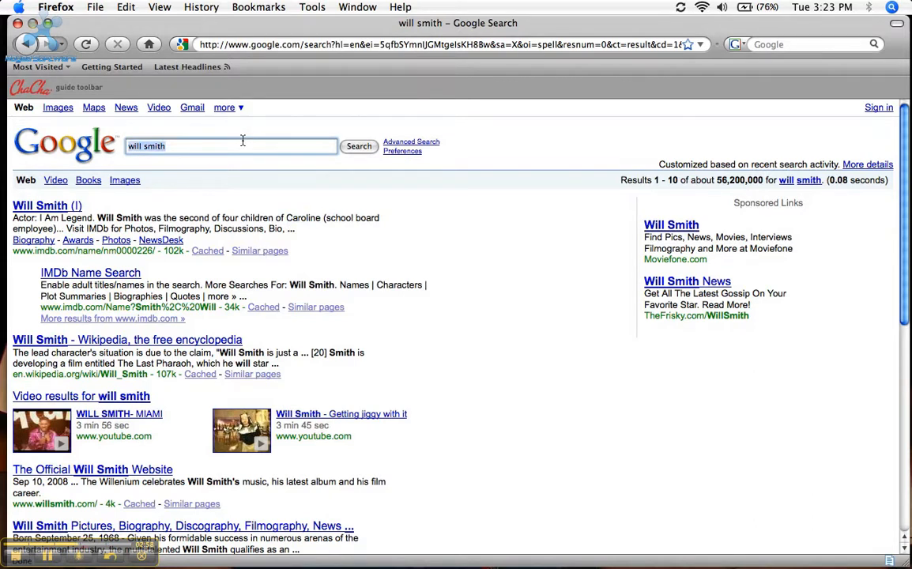